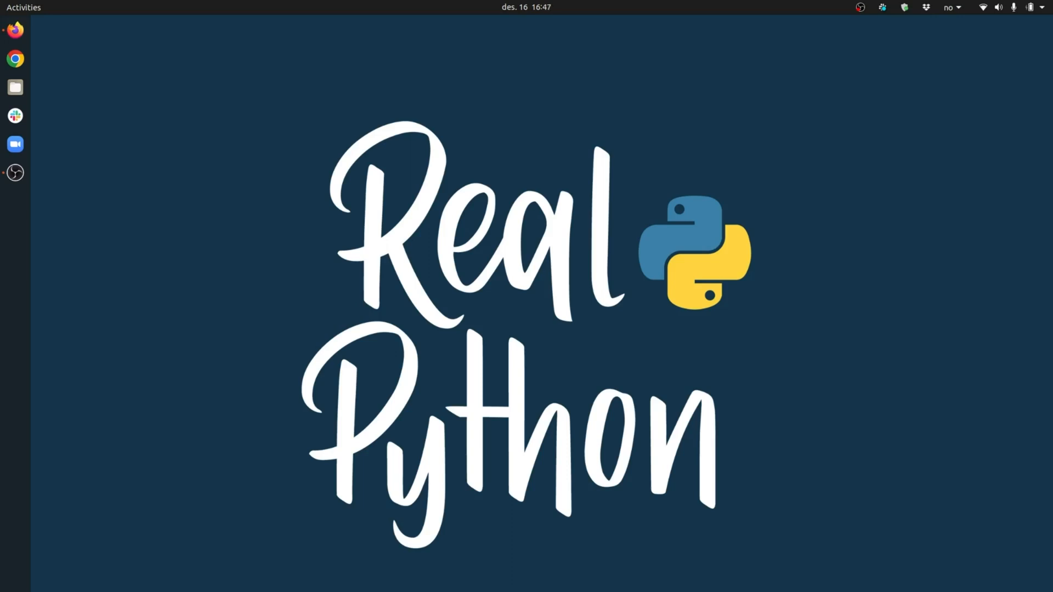
# - Launch a new GNOME Terminal window from the dock
pyautogui.click(15, 173)
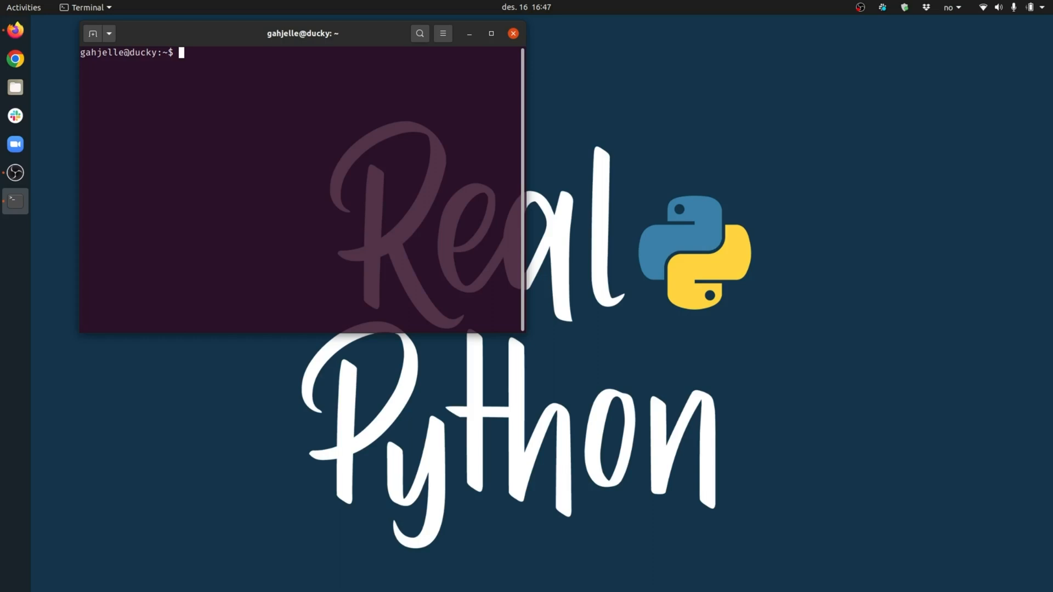
pyautogui.press('ctrl+alt+t')
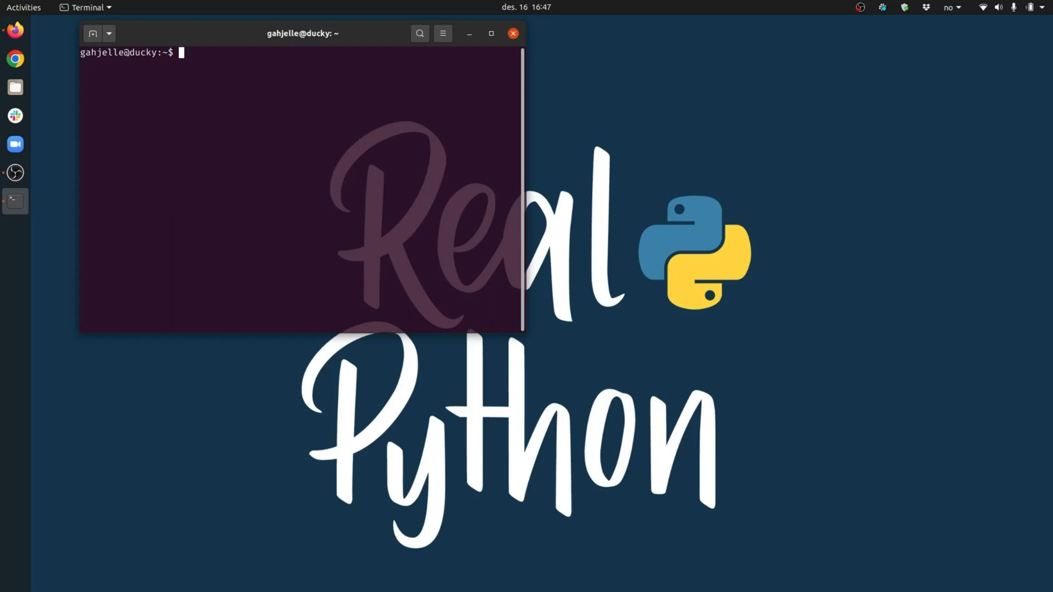
pyautogui.moveTo(15, 201)
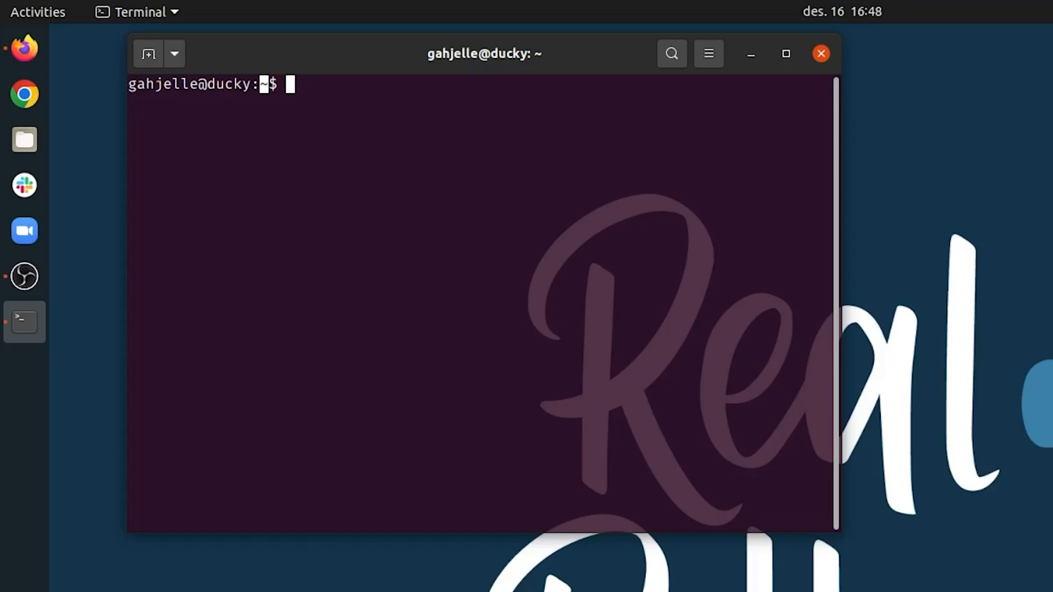
# - Run pwd and highlight the printed path /home/gahjelle
pyautogui.write('pwd')
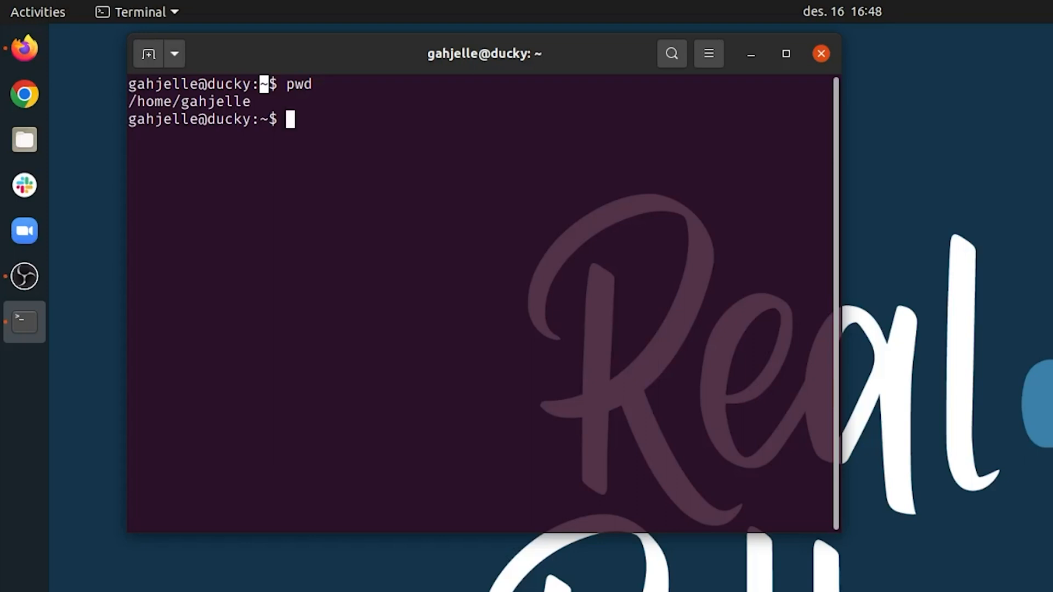
pyautogui.doubleClick(188, 101)
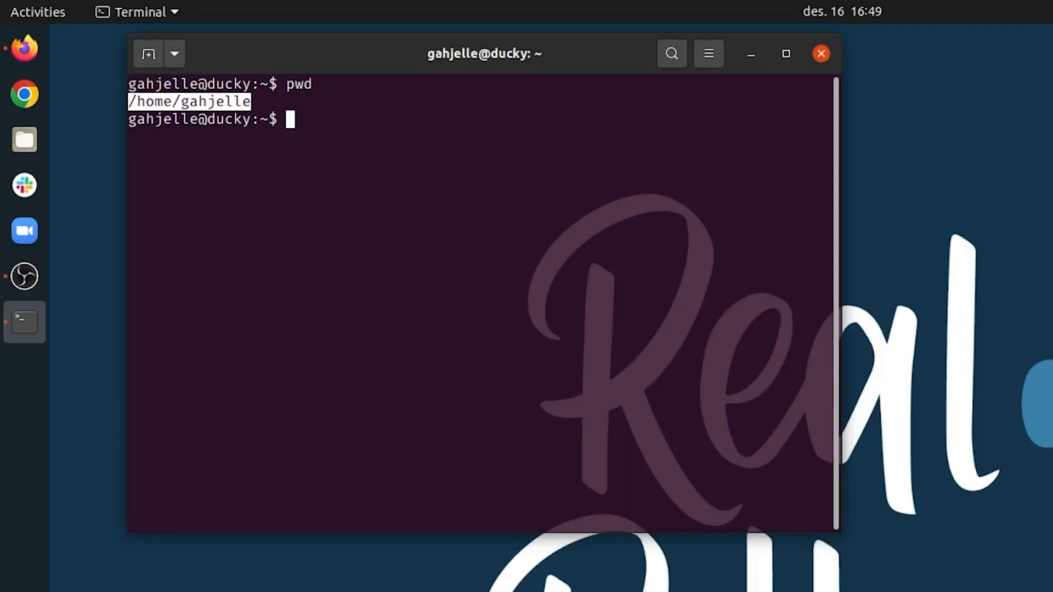
pyautogui.click(708, 54)
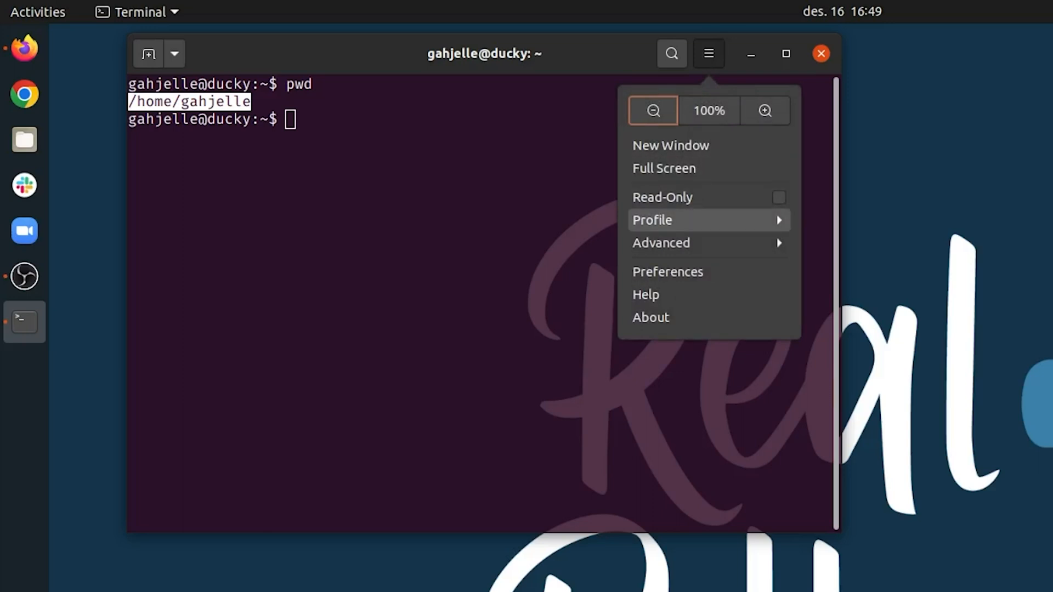
# - Switch the terminal to the realpython profile and close the menu
pyautogui.click(651, 220)
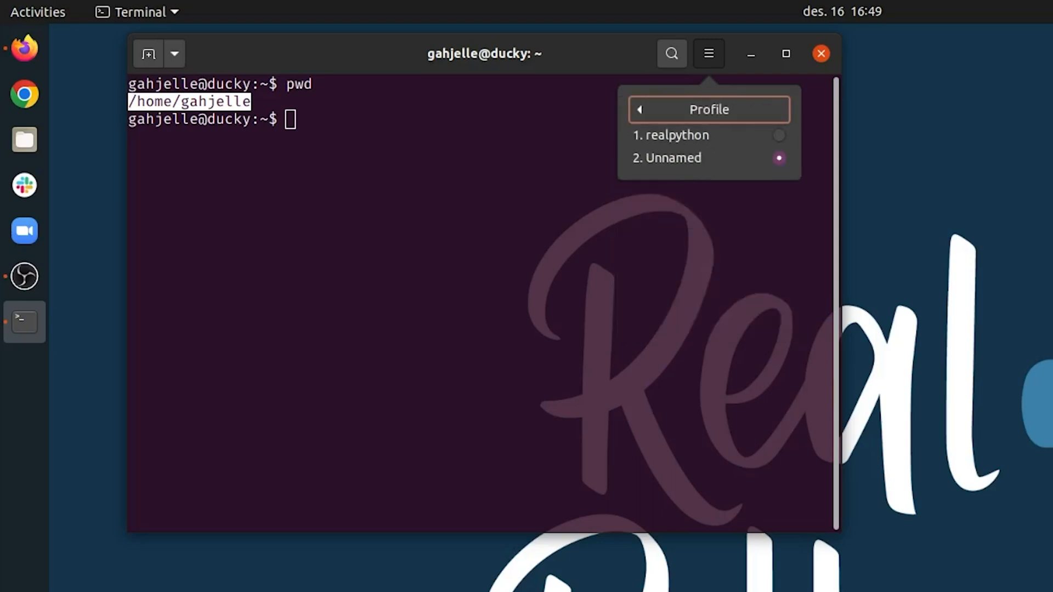
pyautogui.moveTo(671, 135)
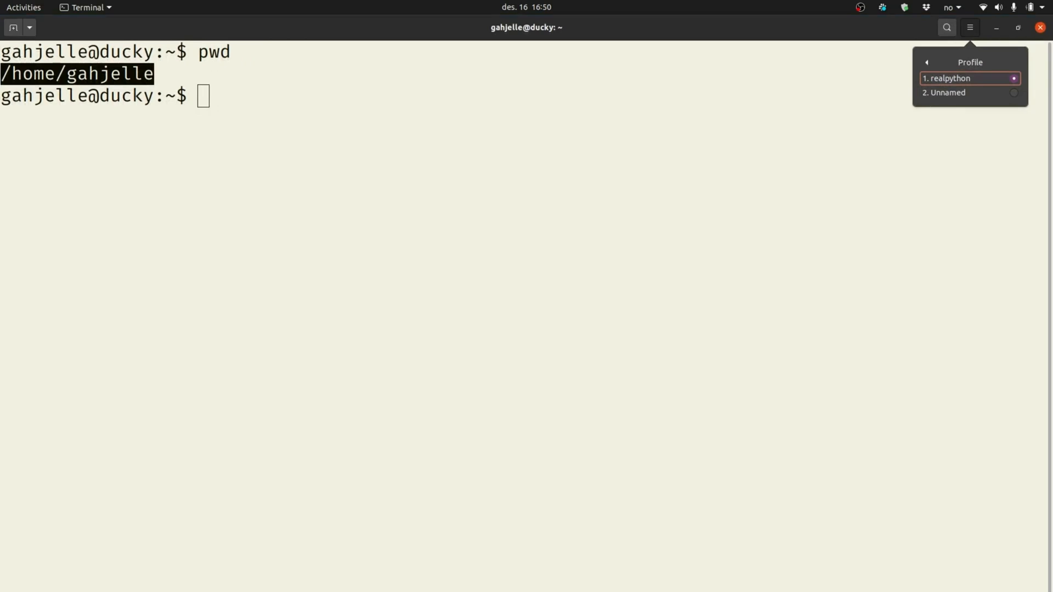
pyautogui.click(969, 27)
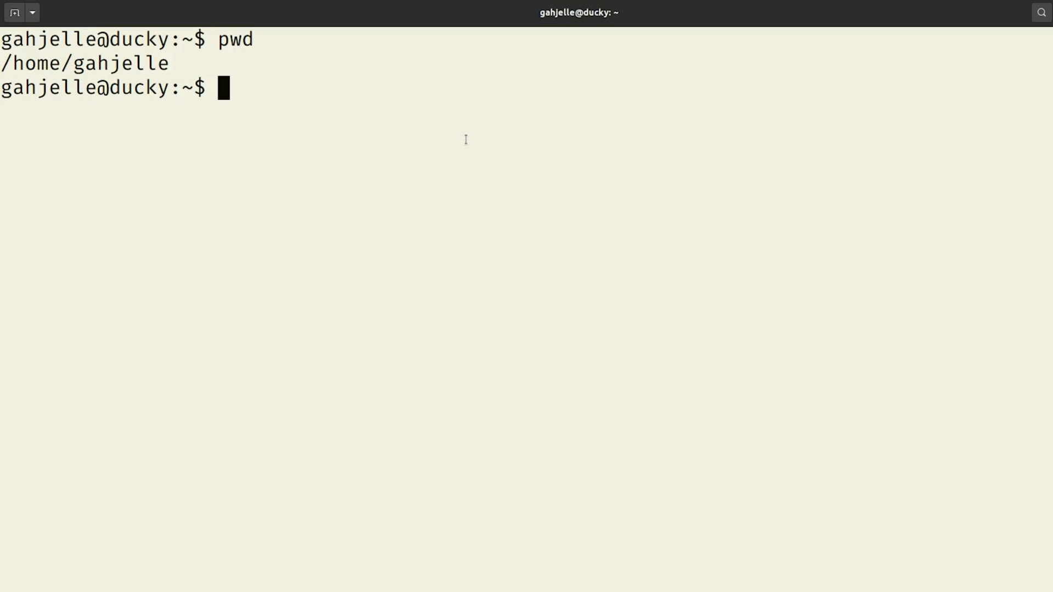
# - Run mkdir pb_terminal to create the new directory
pyautogui.write('mkdir')
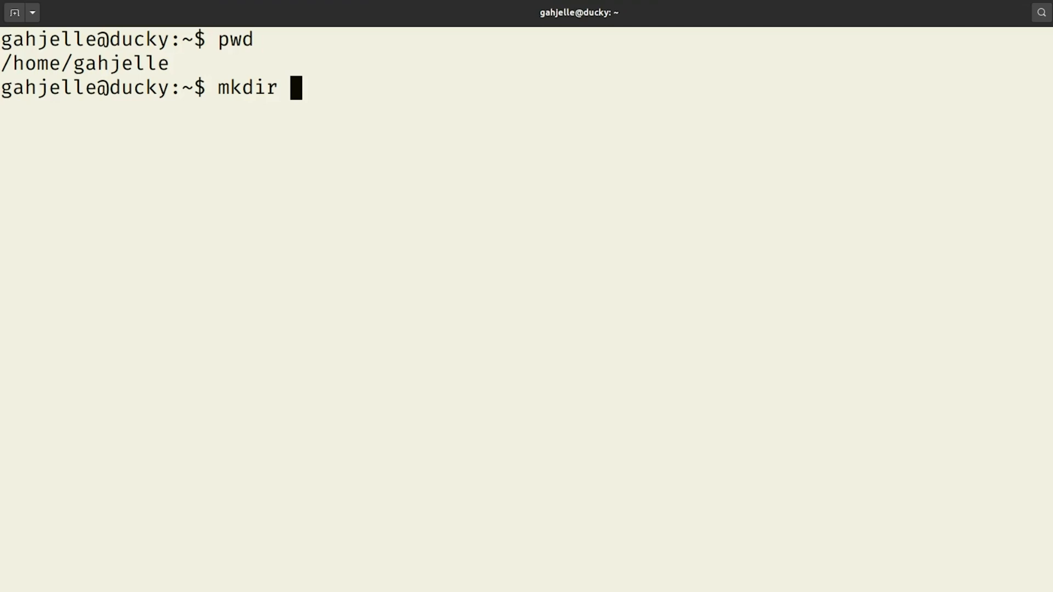
pyautogui.write('pb_terminal')
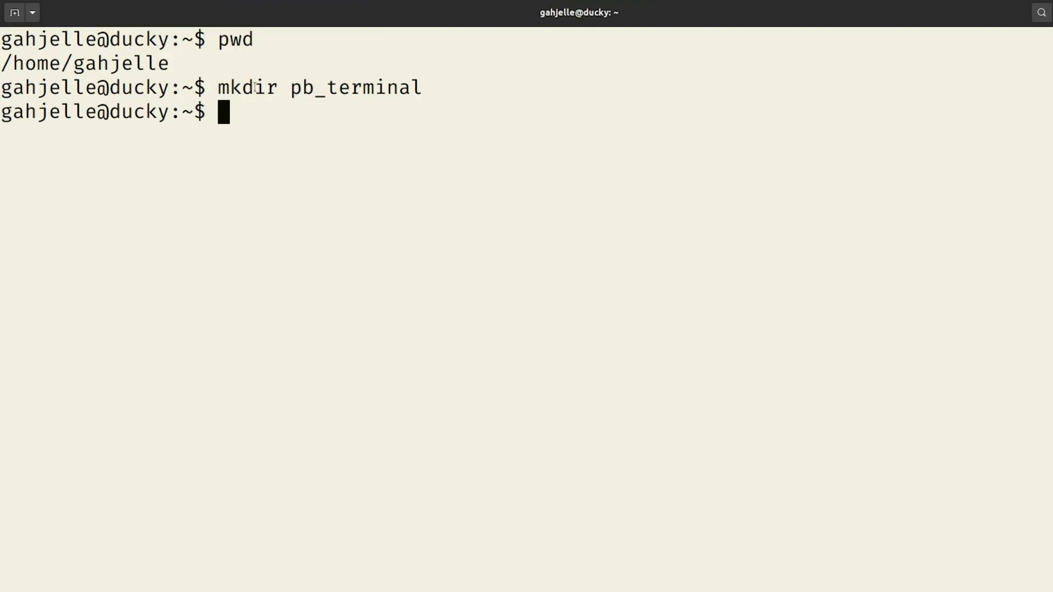
pyautogui.doubleClick(247, 88)
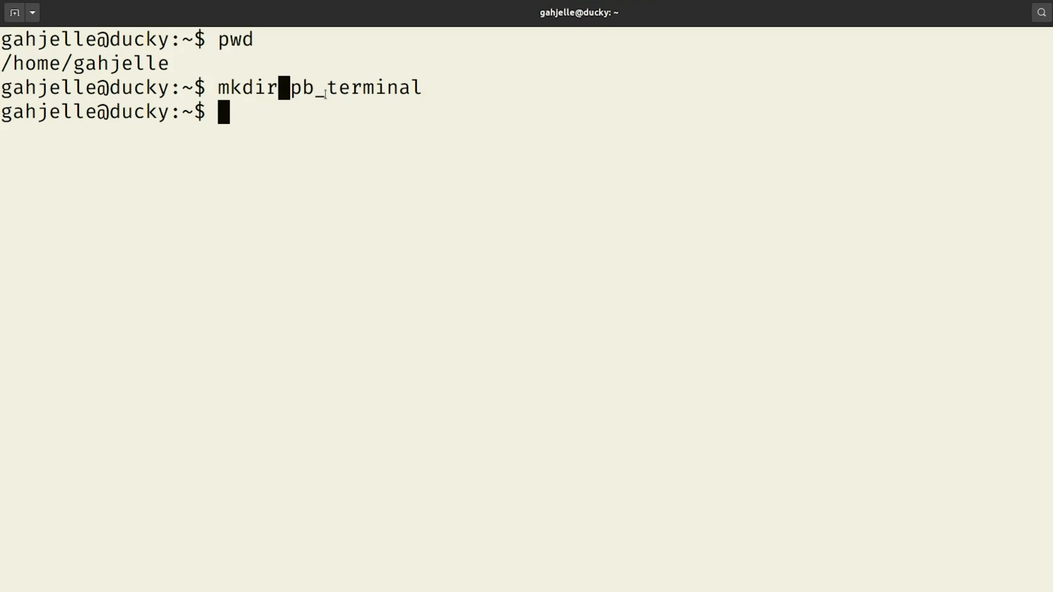
# - Rerun mkdir pb_terminal and highlight the resulting 'File exists' error
pyautogui.write('mkdir pb_terminal')
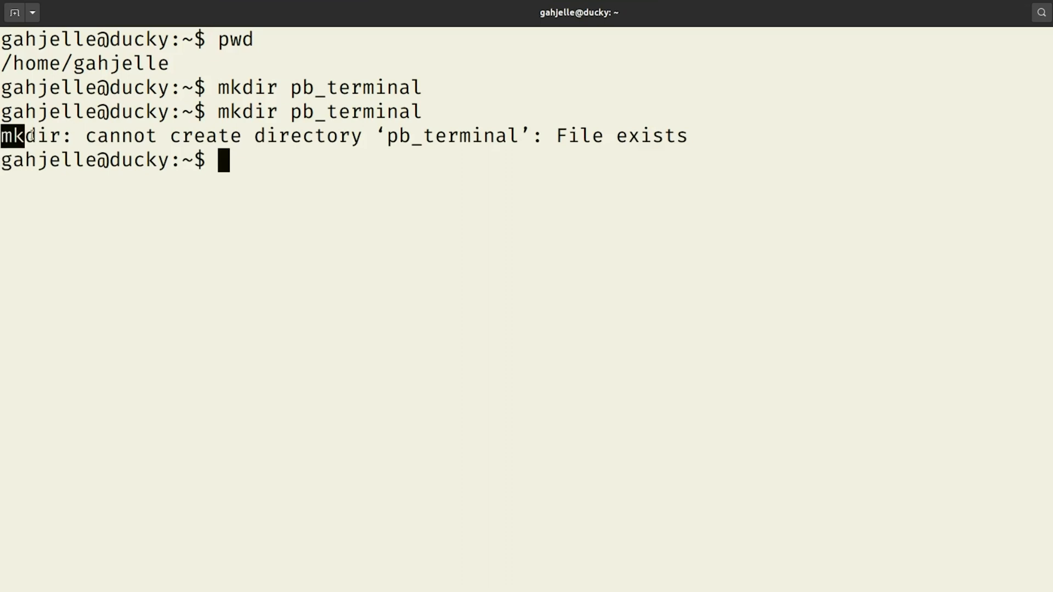
pyautogui.moveTo(20, 135); pyautogui.dragTo(685, 135)
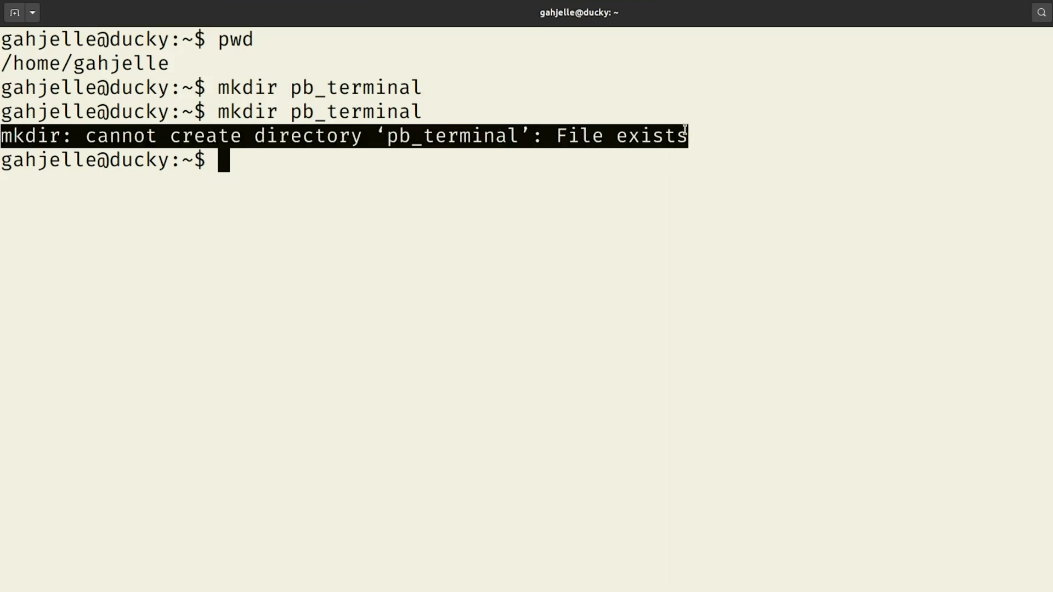
pyautogui.moveTo(703, 189)
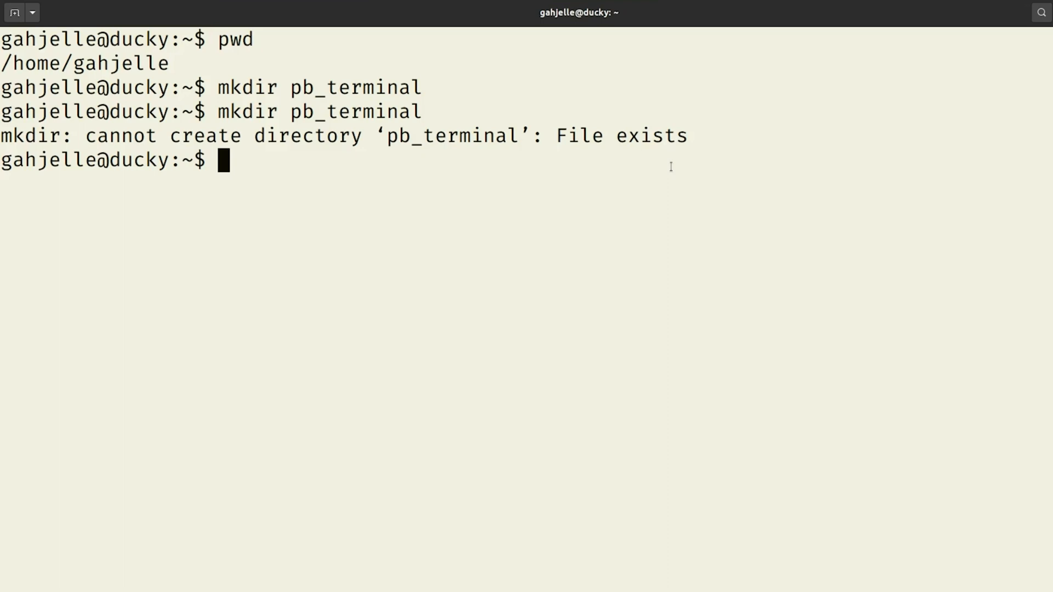
pyautogui.moveTo(326, 79)
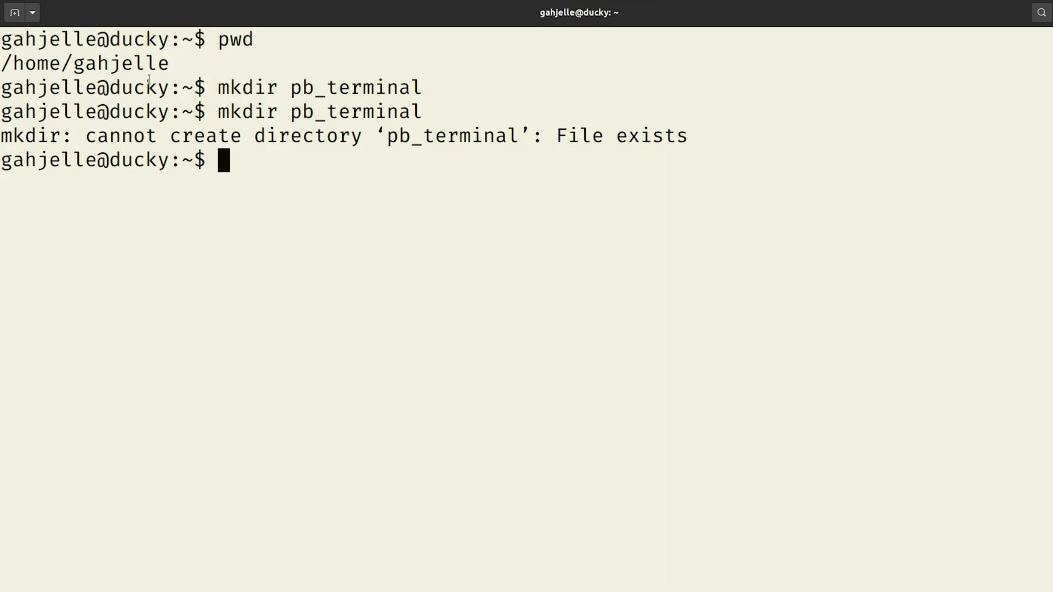
# - Change into the pb_terminal directory with cd
pyautogui.write('cd')
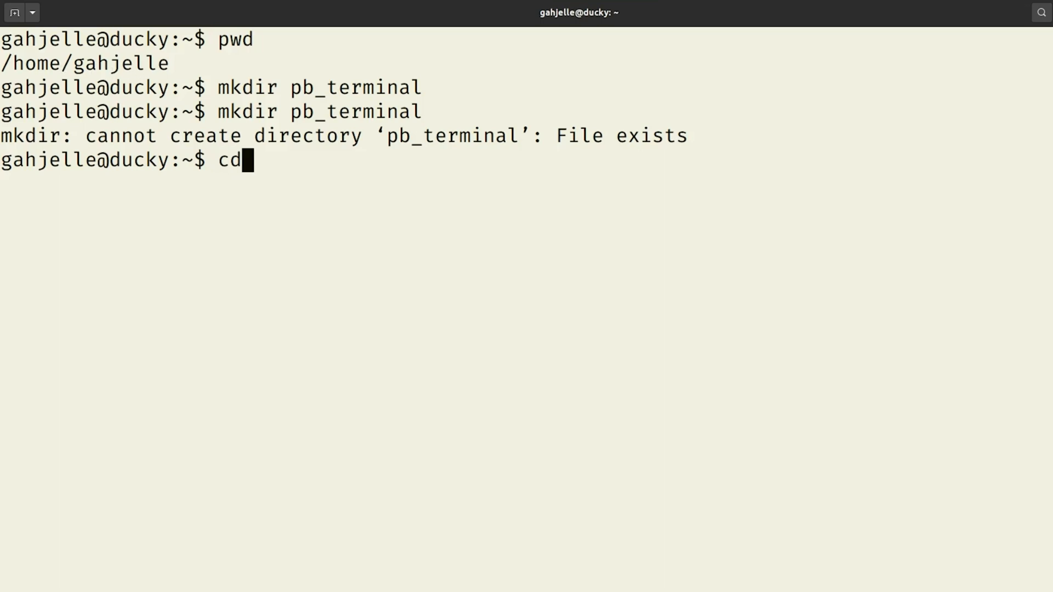
pyautogui.write('" "')
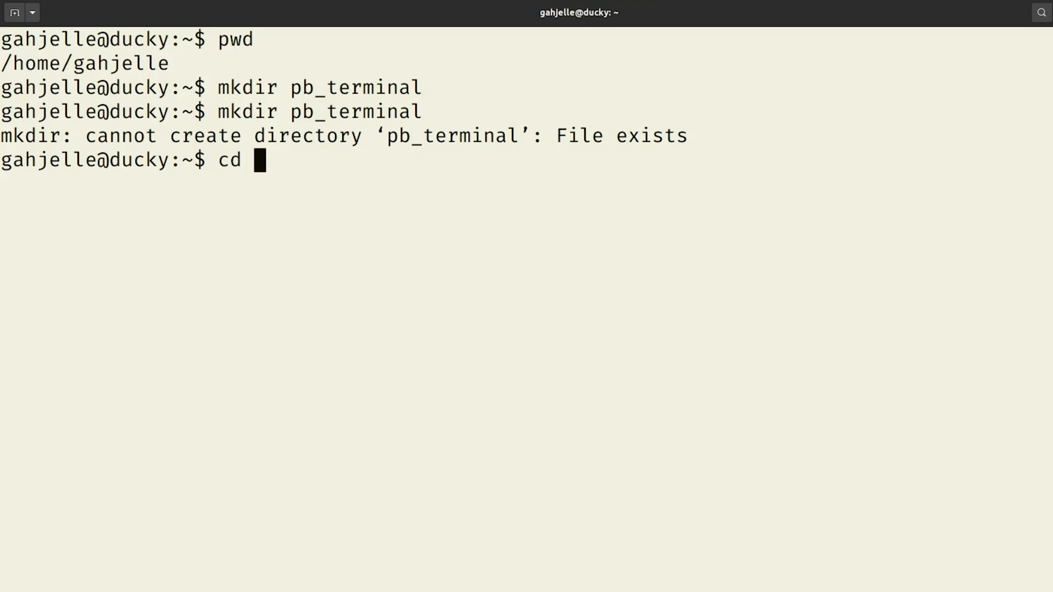
pyautogui.write('pb-')
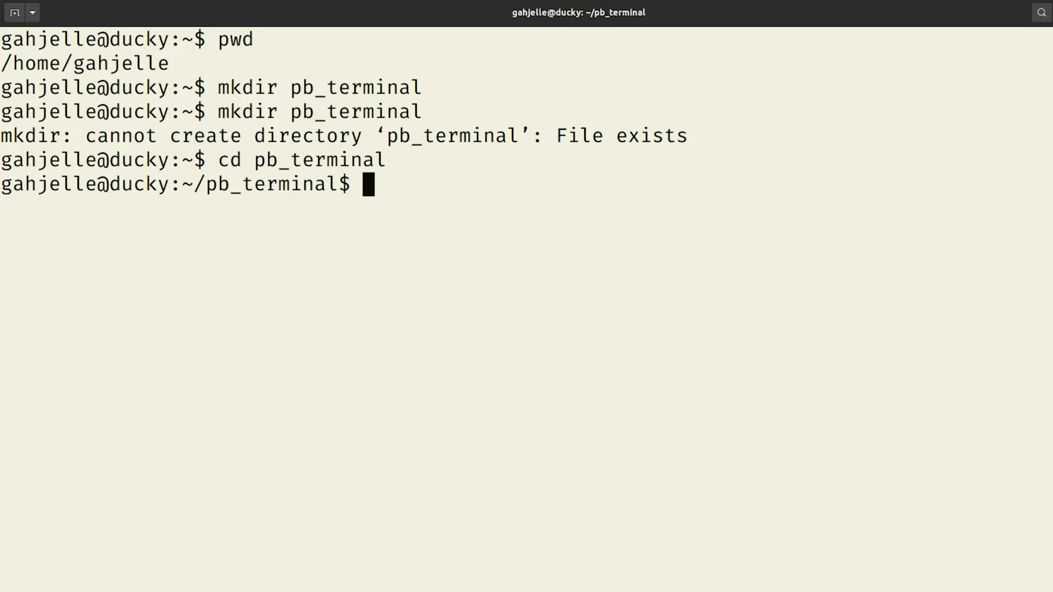
pyautogui.moveTo(182, 184); pyautogui.dragTo(281, 184)
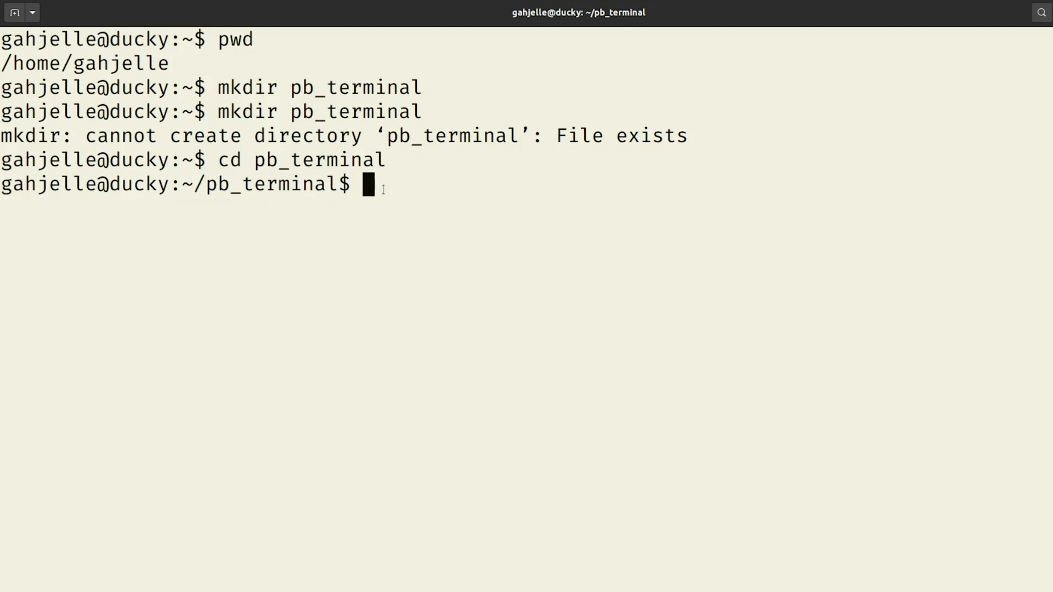
# - Run pwd to confirm the path /home/gahjelle/pb_terminal
pyautogui.write('pwd')
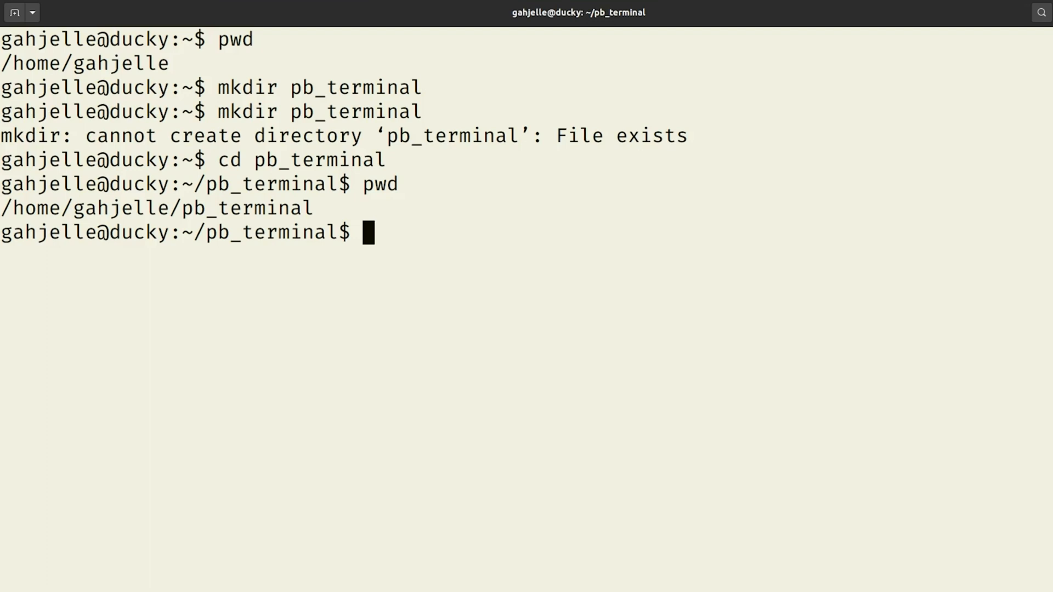
# - Run touch hello_terminal.py to create the empty file
pyautogui.write('touch')
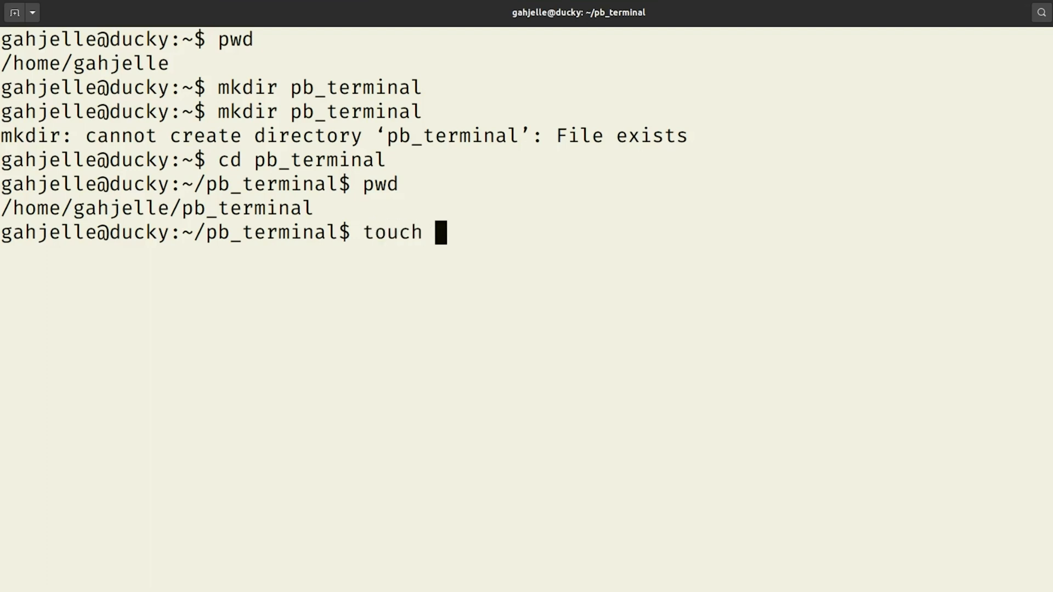
pyautogui.write('hell')
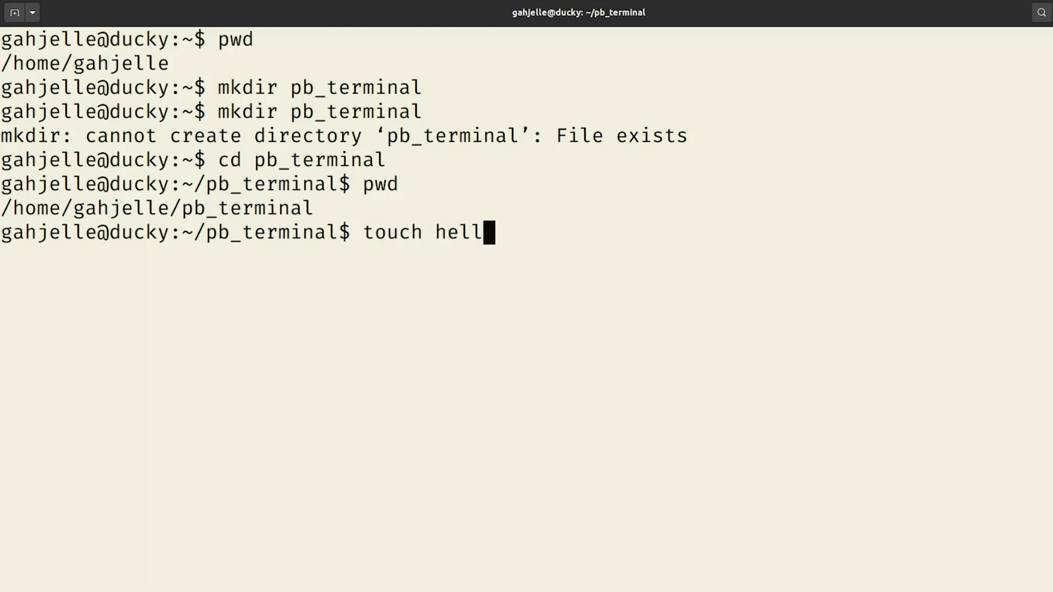
pyautogui.write('o_term')
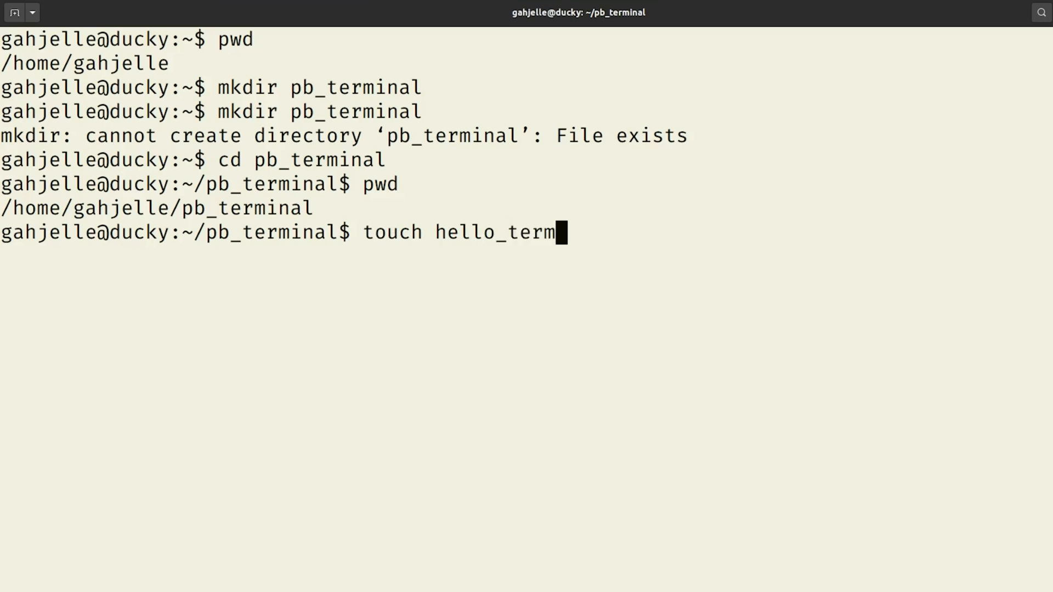
pyautogui.write('inal.py')
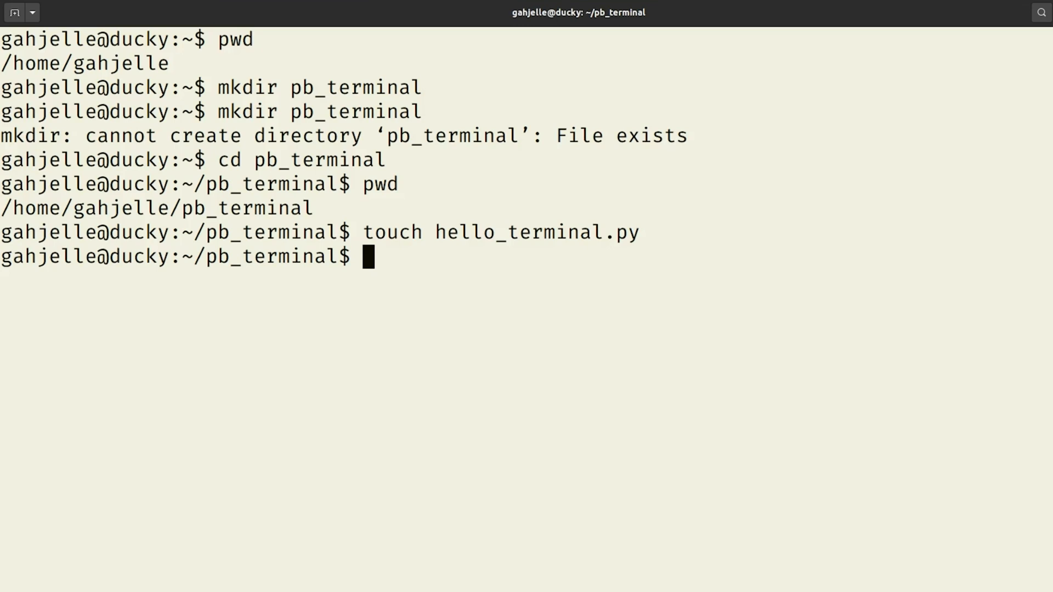
# - Run ls to show hello_terminal.py in pb_terminal
pyautogui.write('l')
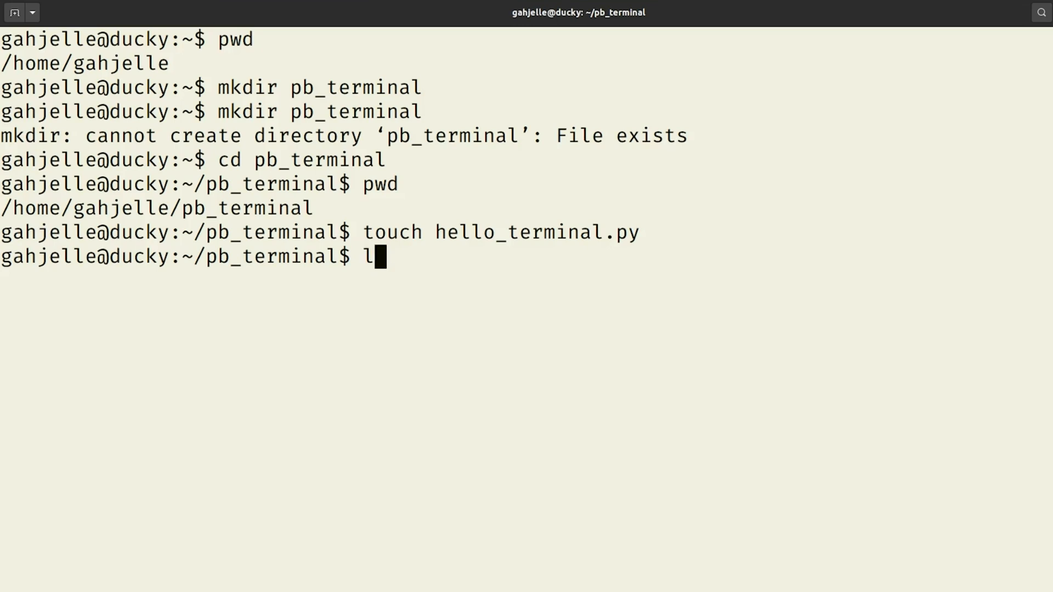
pyautogui.write('s')
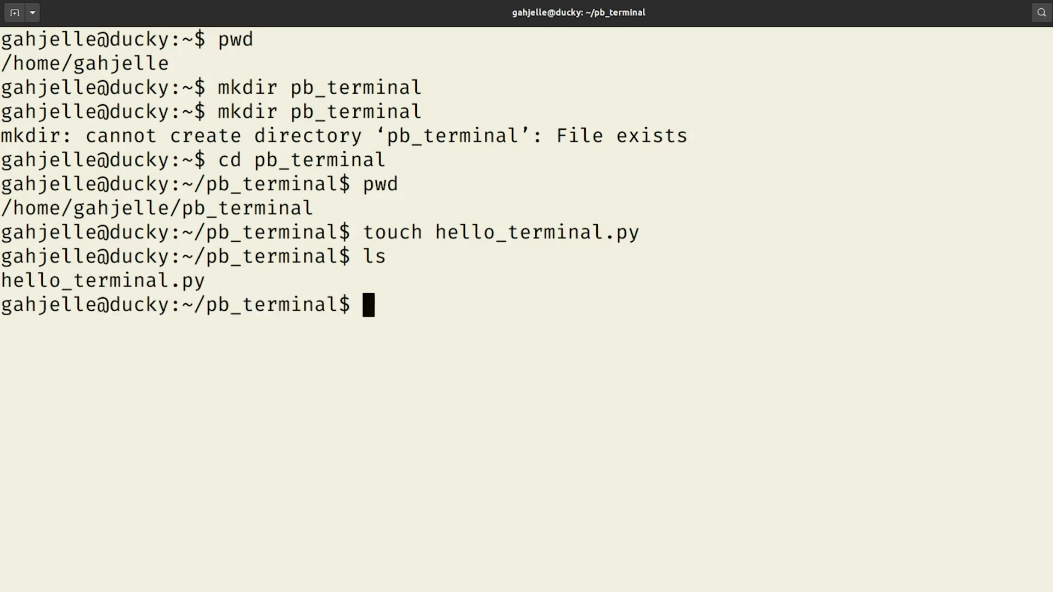
pyautogui.moveTo(282, 159)
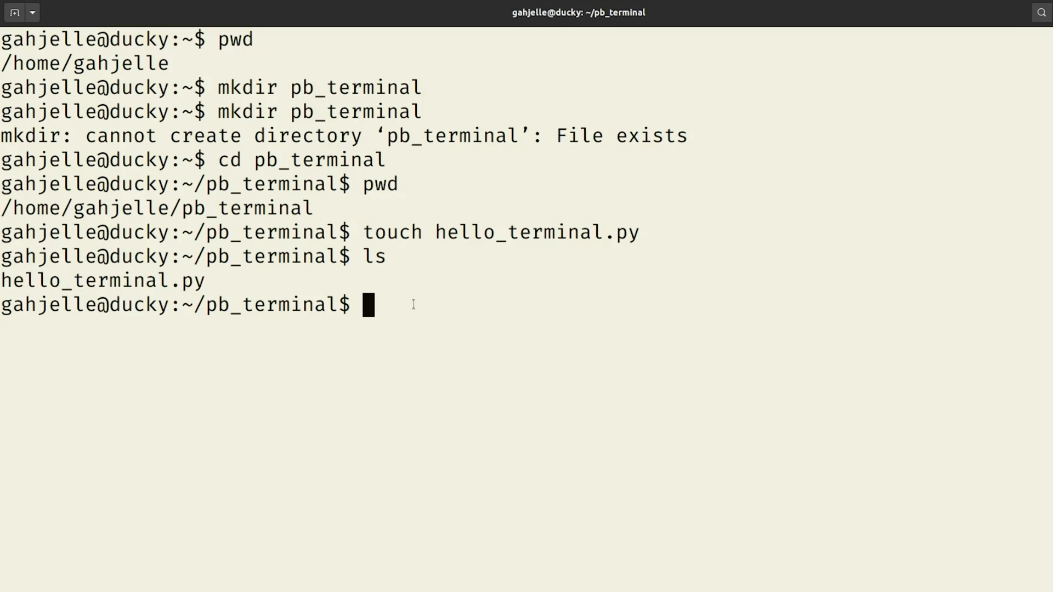
# - Run ls -l and highlight hello_terminal.py's 0-byte size in the listing
pyautogui.write('ls -l')
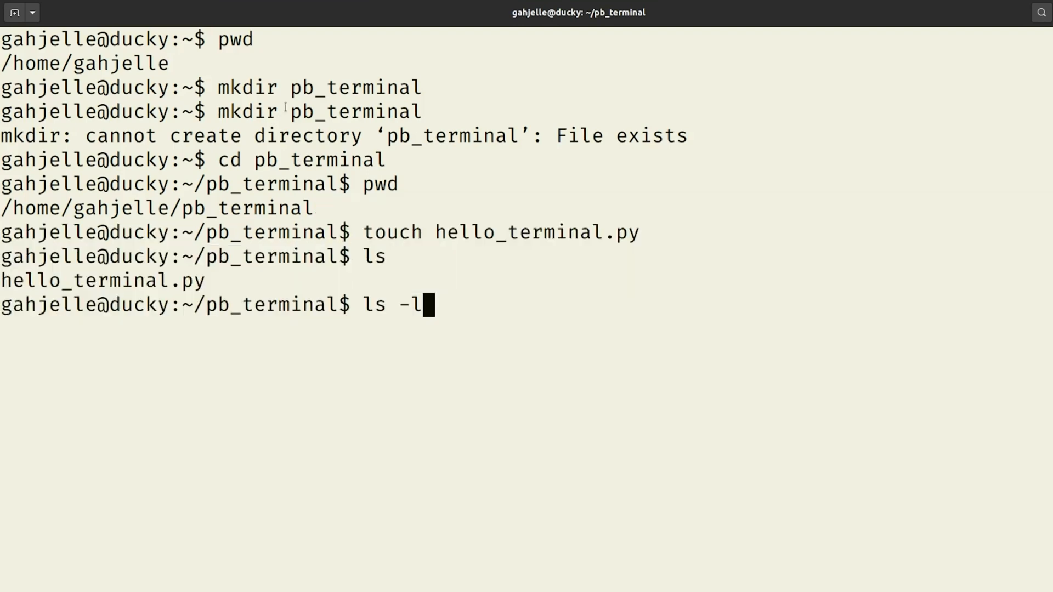
pyautogui.moveTo(350, 101)
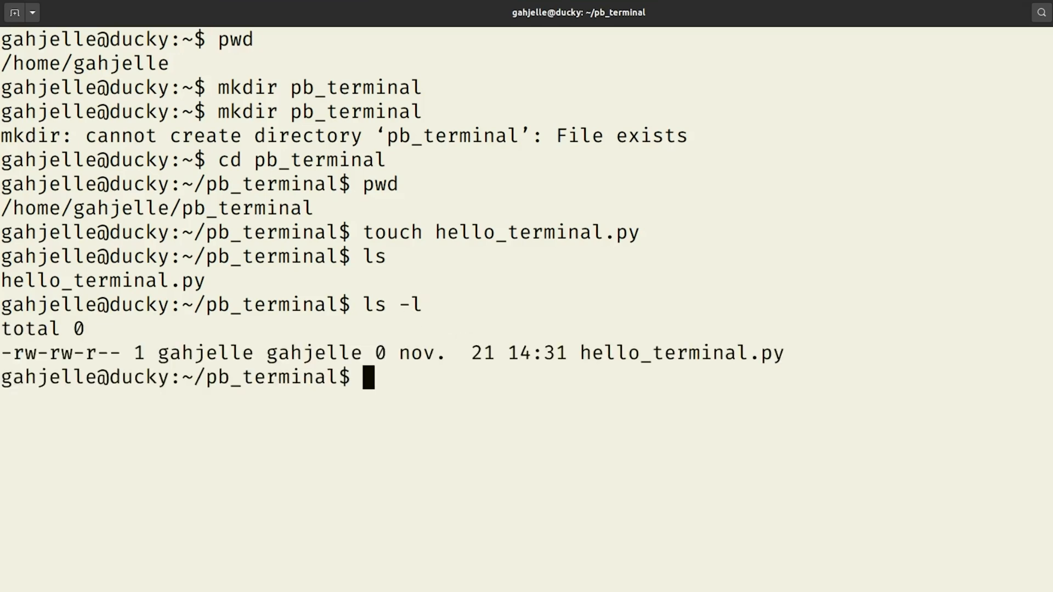
pyautogui.doubleClick(188, 281)
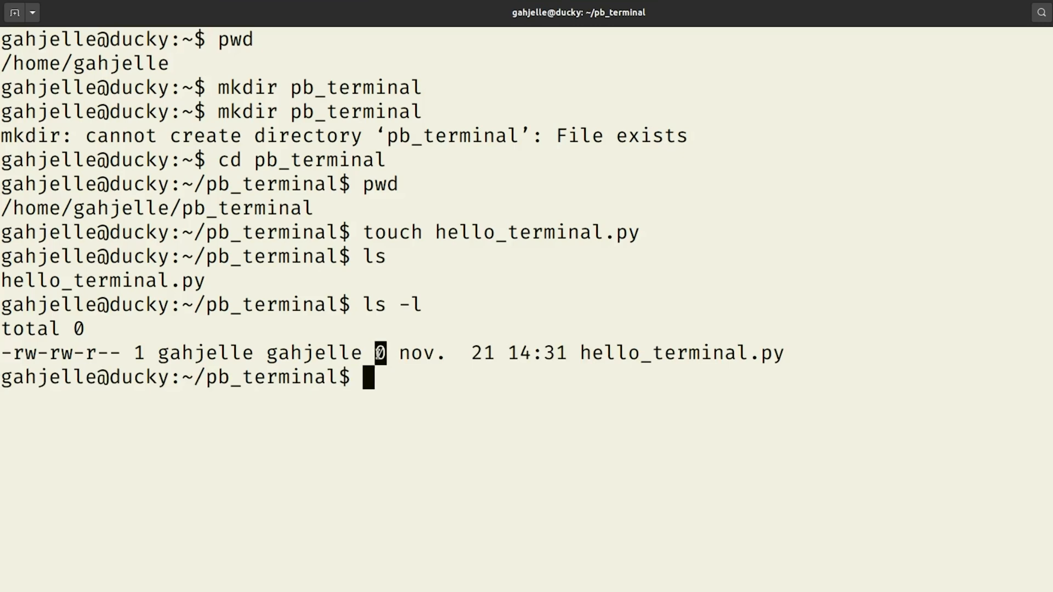
pyautogui.doubleClick(316, 352)
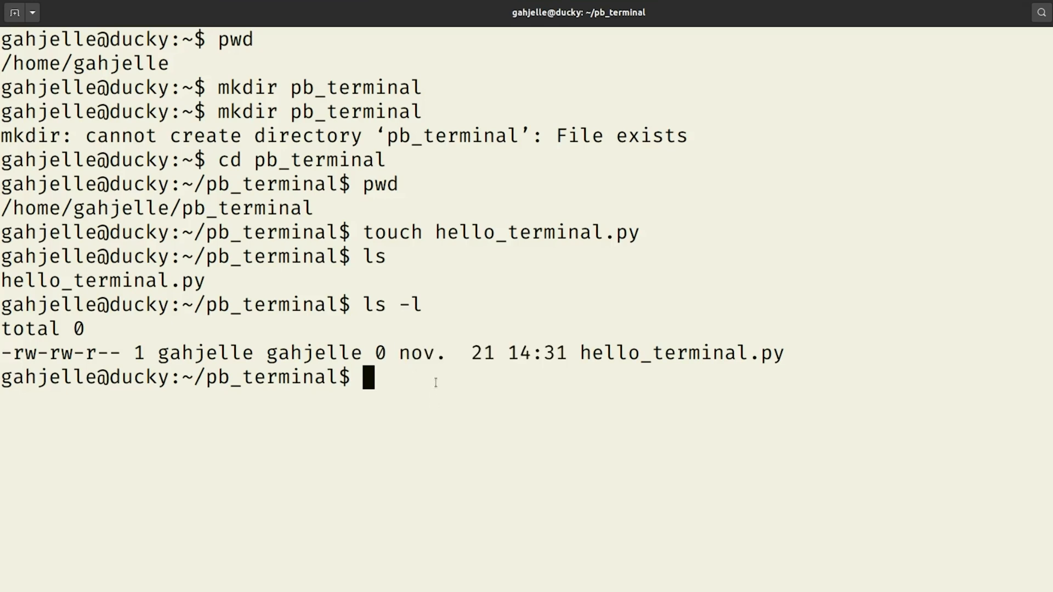
# - Touch hello_terminal.py again and highlight its earlier 14:31 modification time
pyautogui.write('touch hello_terminal.py')
pyautogui.write('ls -l')
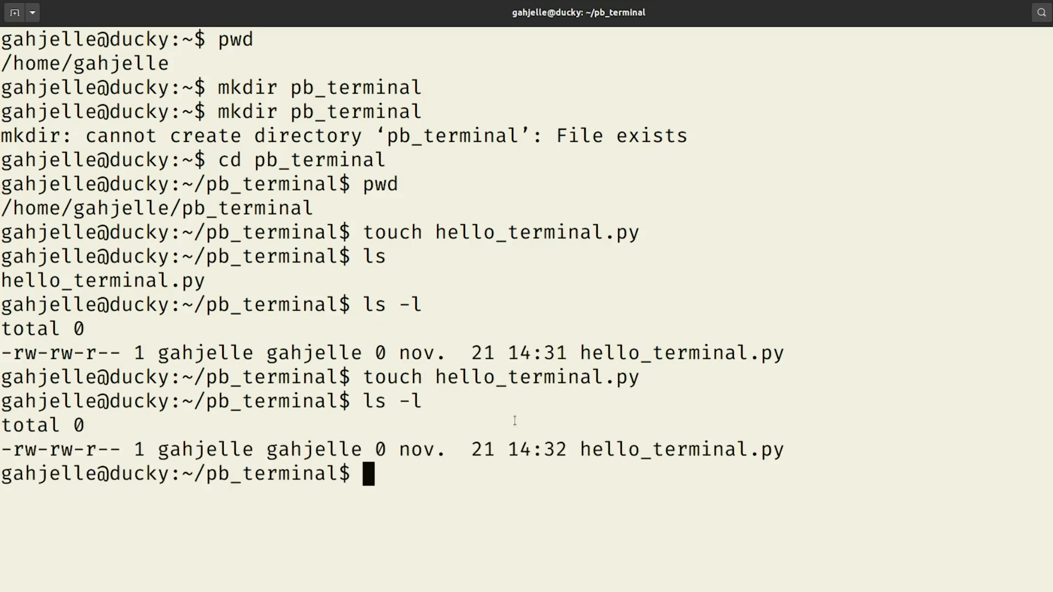
pyautogui.doubleClick(550, 449)
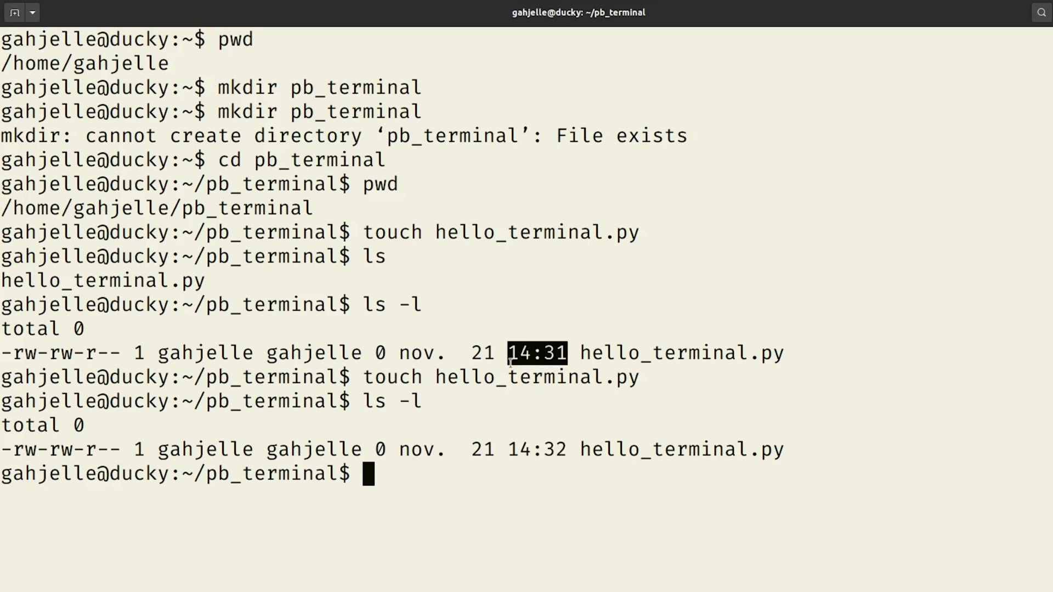
pyautogui.moveTo(548, 494)
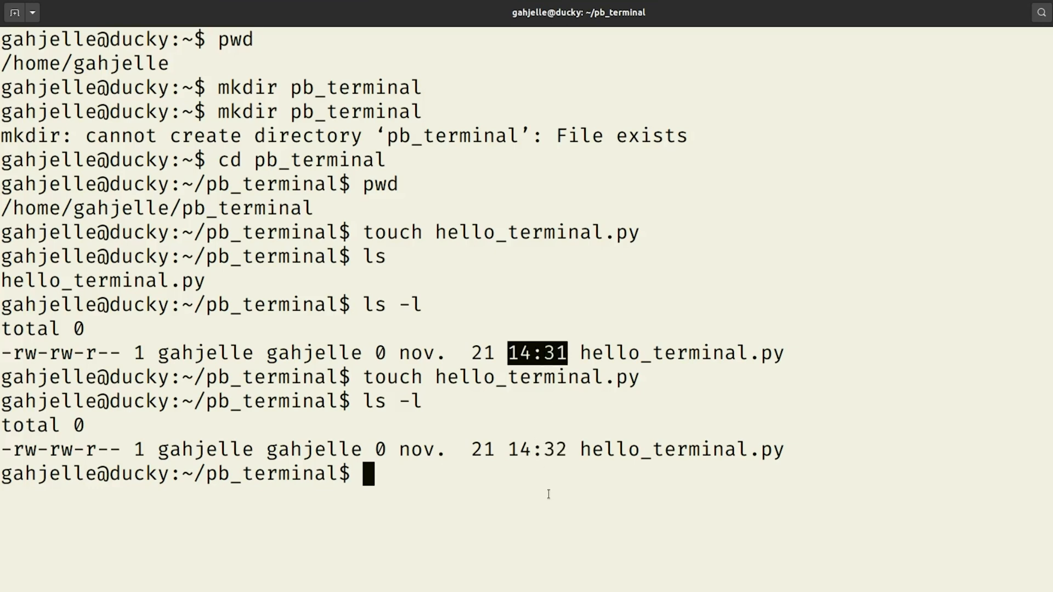